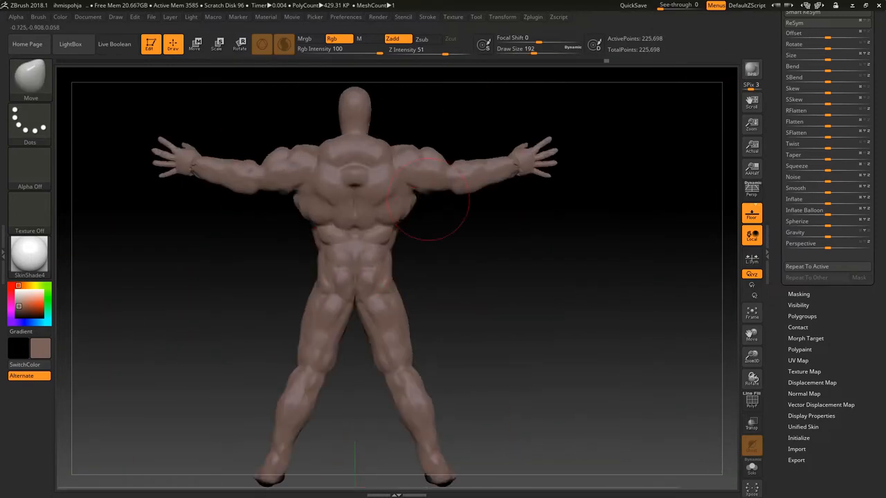
Start inflating the T-posed male base mesh's muscle masses with the Move and ClayBuildup brushes.
click(216, 46)
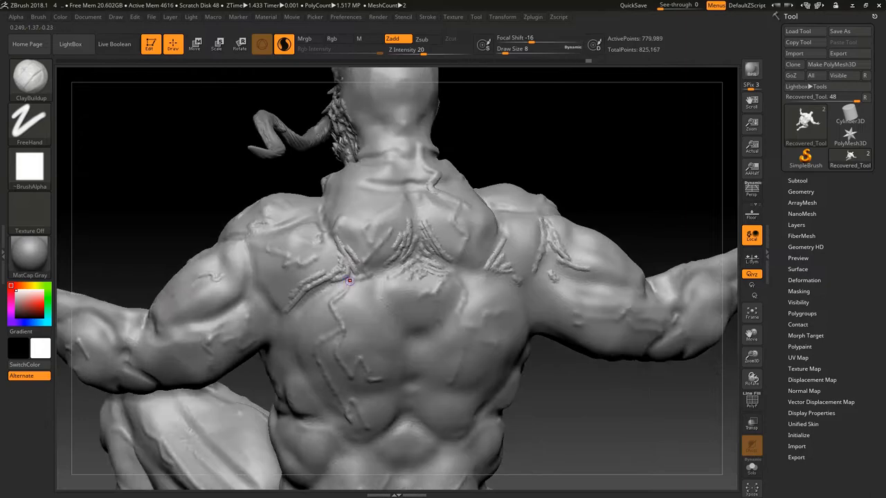
Rotate the figure around to view its chest for ridge detailing.
drag(348, 280, 399, 274)
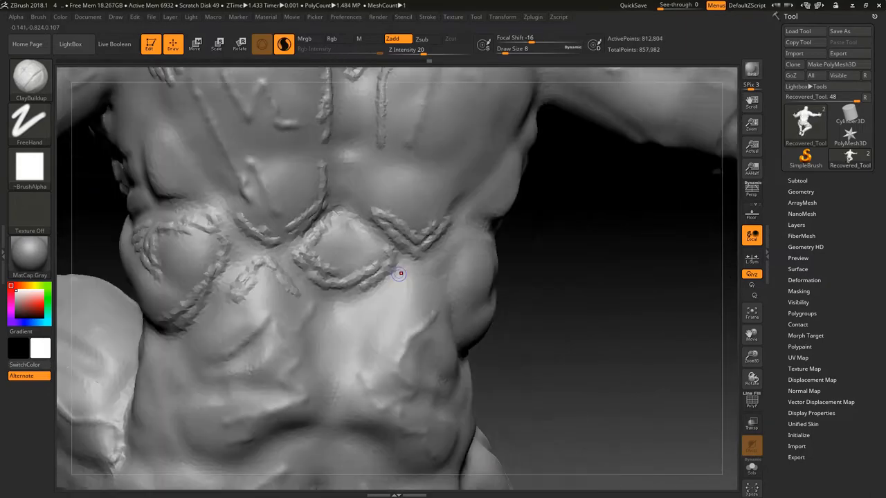